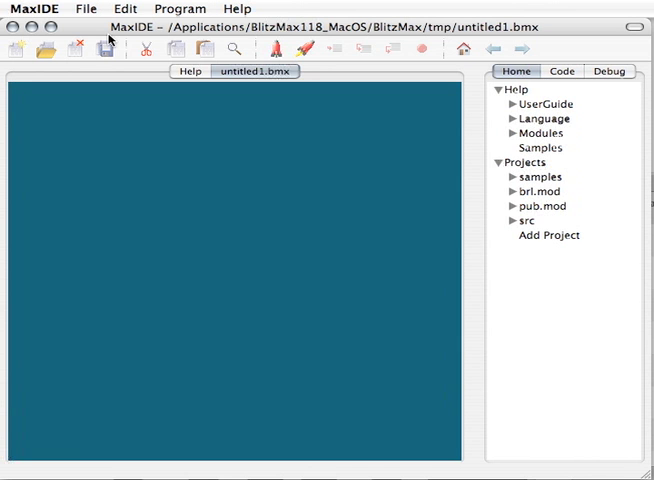
Declare isSnowing:Int = True at the top of untitled1.bmx
click(12, 88)
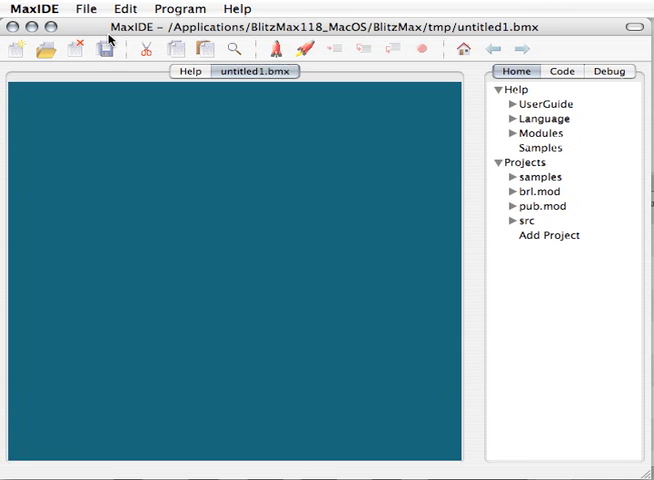
click(10, 90)
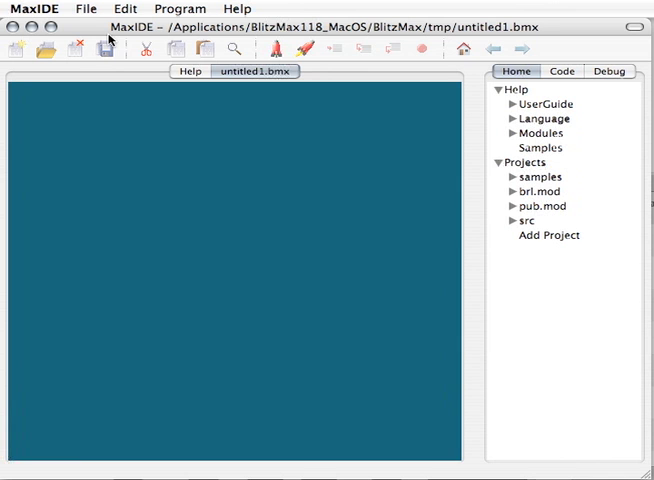
click(16, 90)
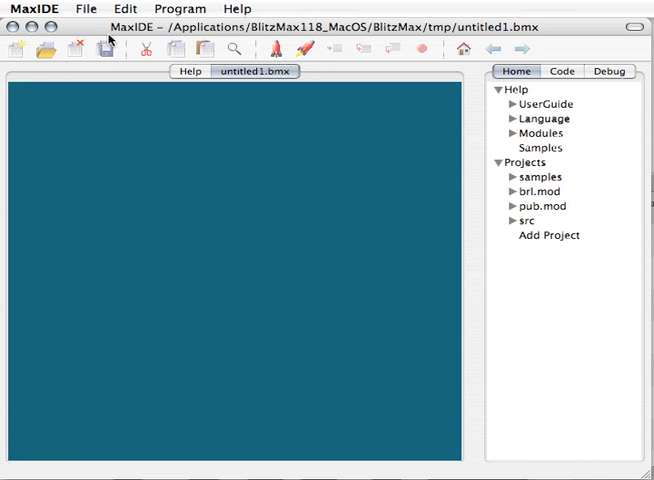
click(14, 90)
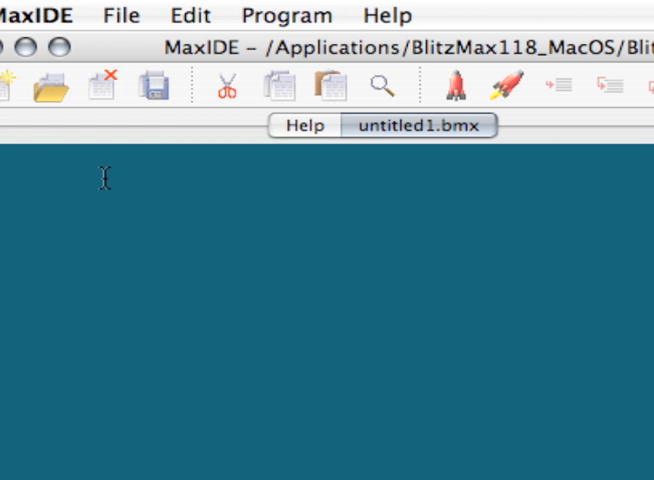
text(sSh)
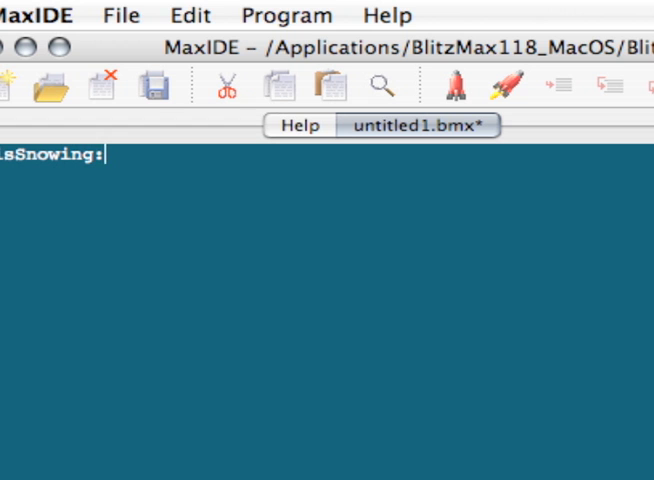
text(Int =)
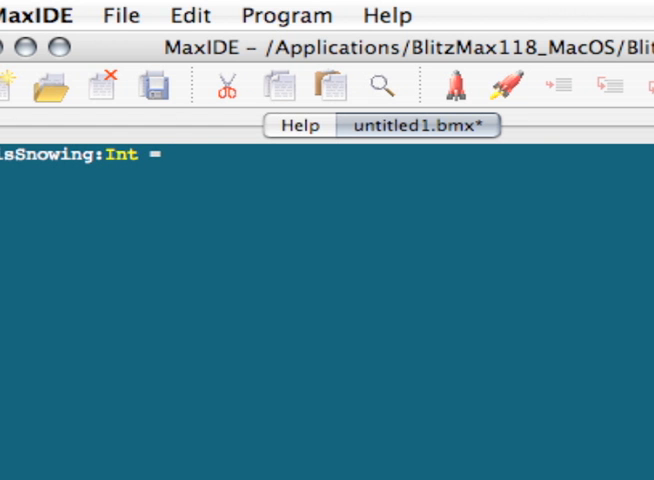
text(True)
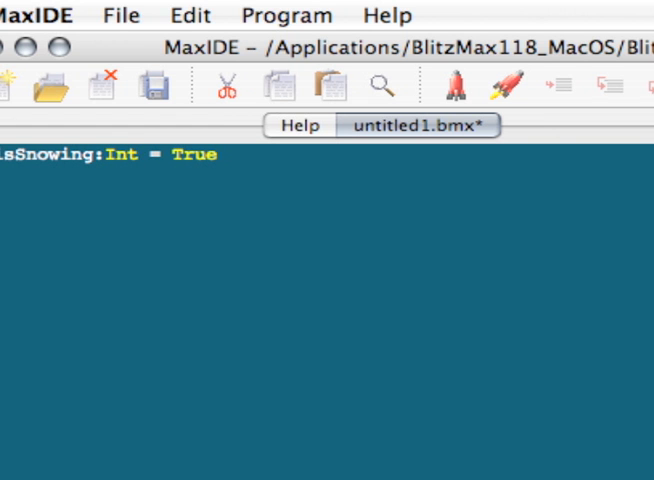
Add an If isSnowing block printing "It's snowing!"
text(If)
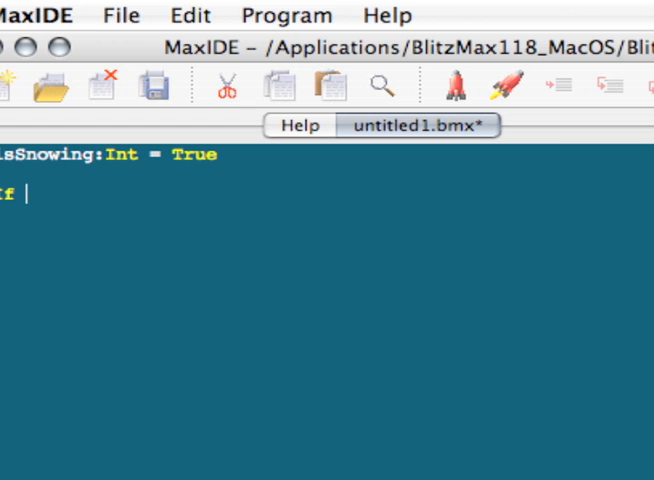
text(isS)
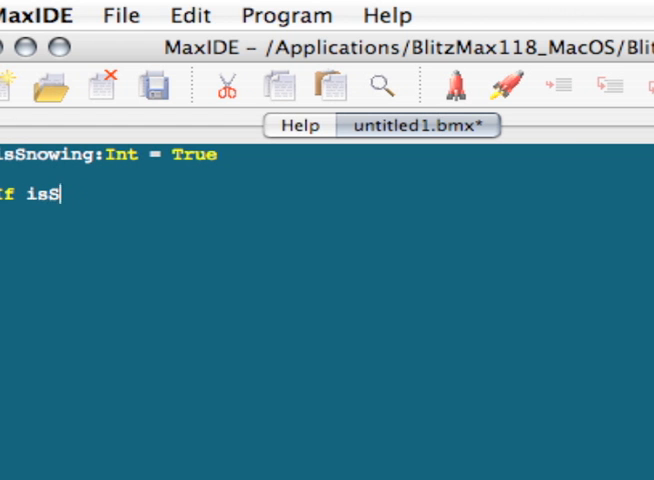
text(nowing)
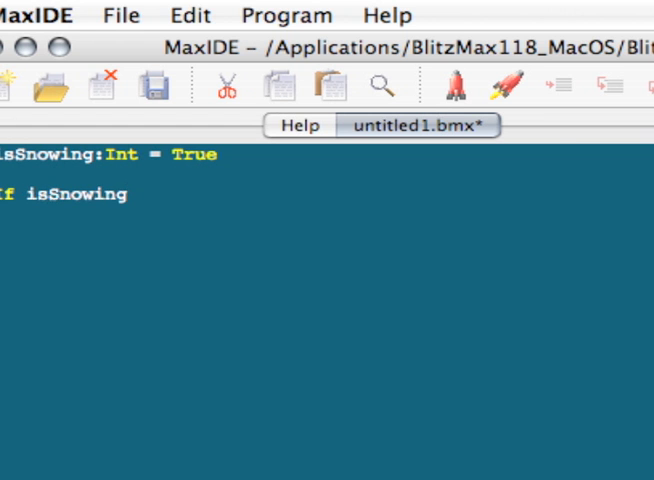
text(Print ")
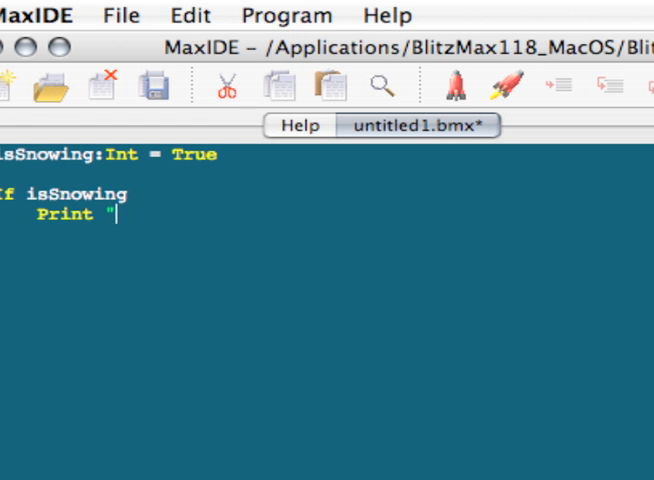
text(It's)
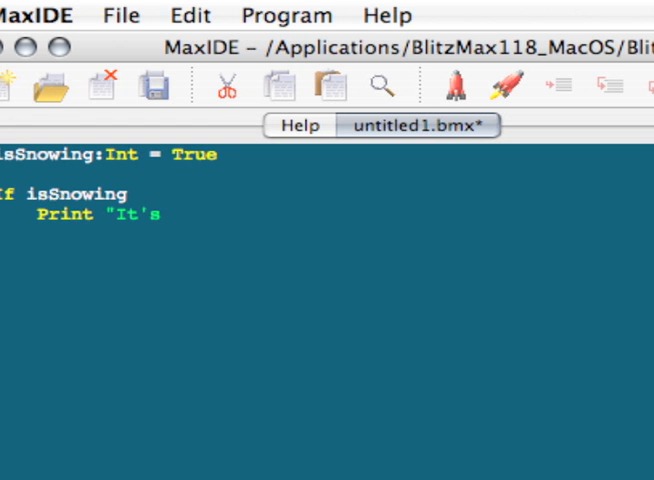
text(sn)
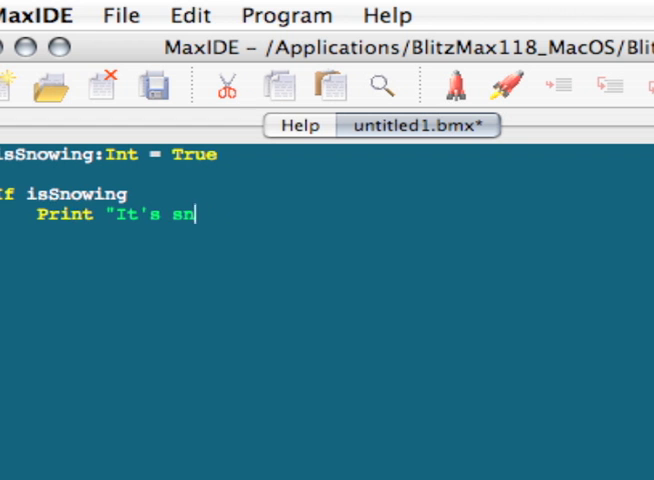
text(owing!)
text(End If)
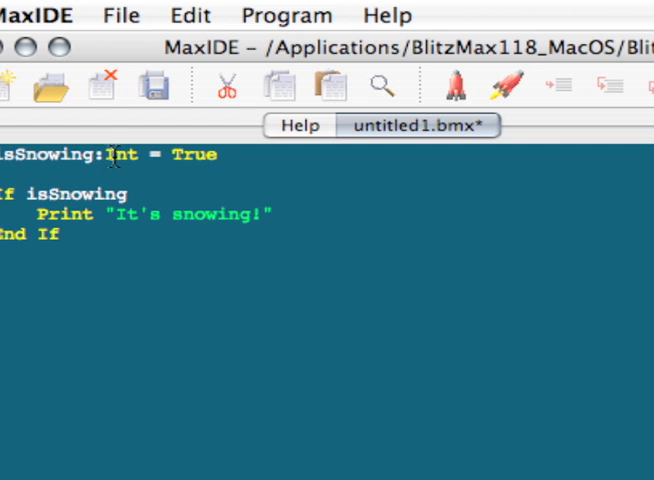
double_click(122, 154)
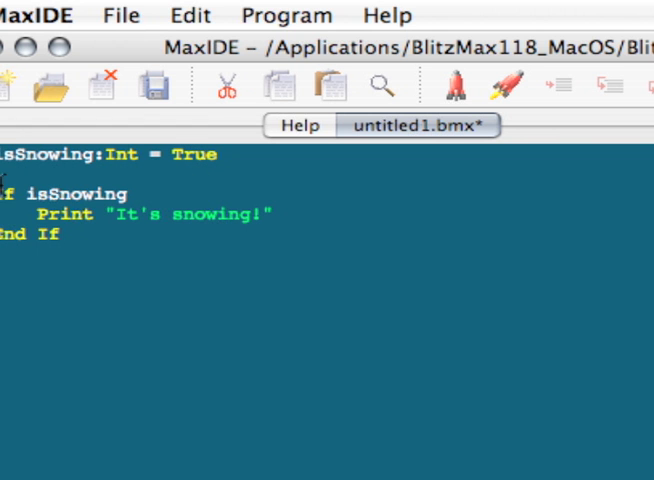
drag(44, 212, 60, 238)
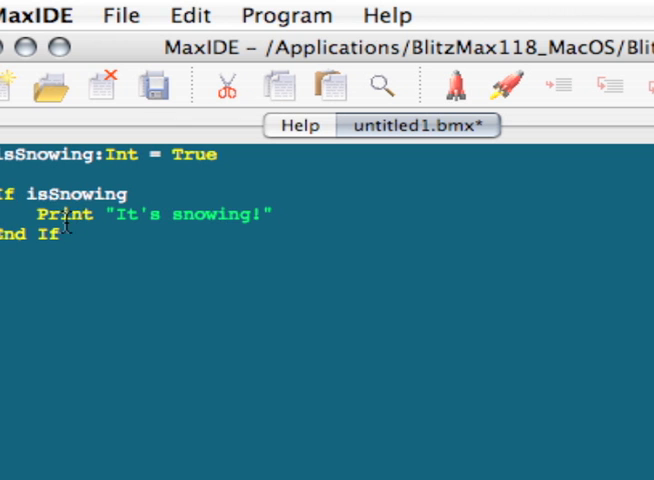
click(70, 240)
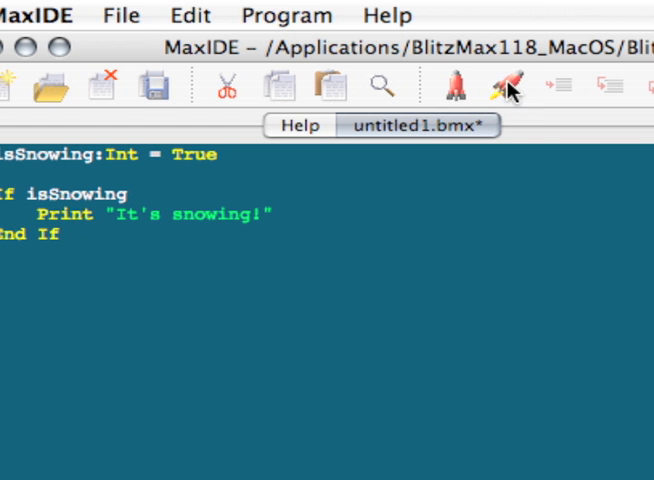
Build and run to get "It's snowing!" in Output, then return to untitled1.bmx
click(506, 84)
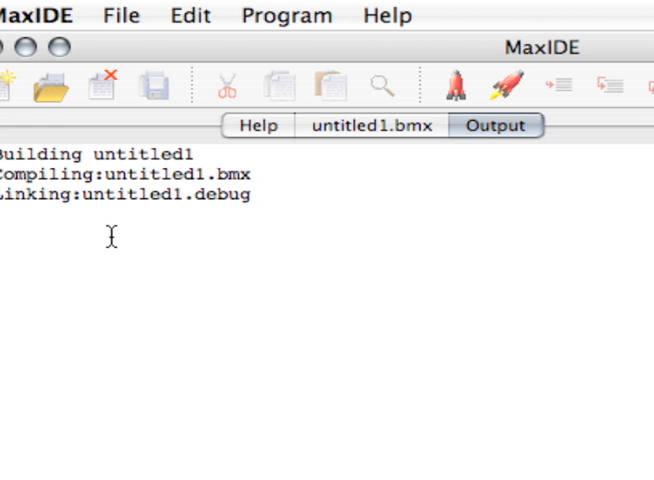
click(452, 86)
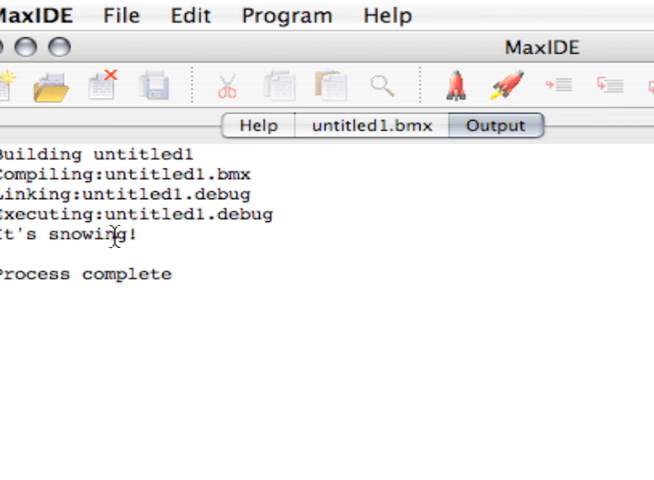
click(368, 126)
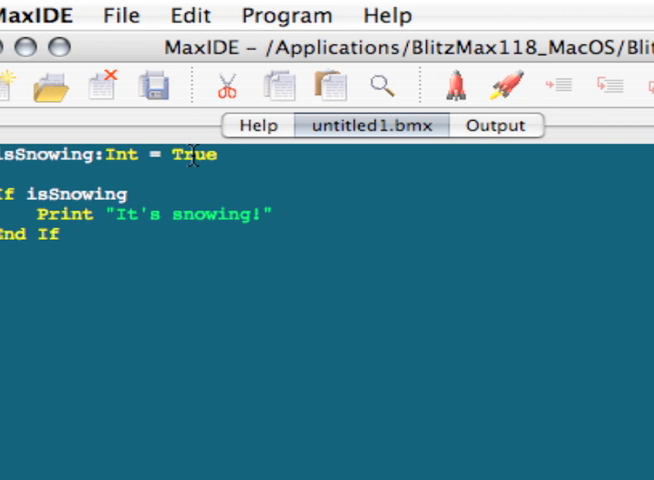
mouse_move(76, 188)
text( = Tru)
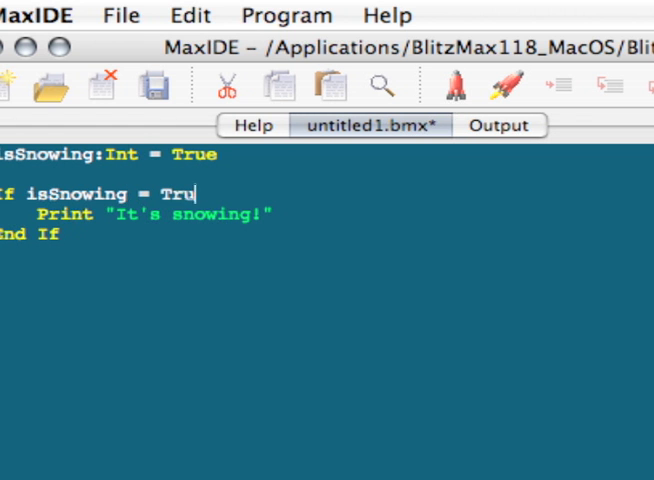
Replace True with False in the isSnowing declaration, keeping the If condition plain
text(e)
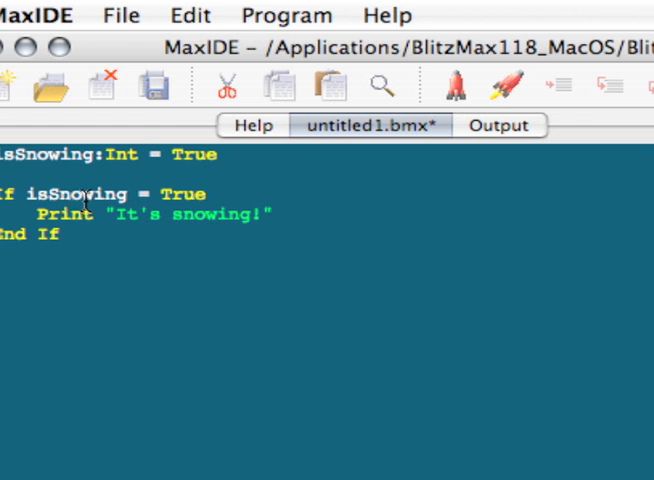
drag(28, 194, 206, 194)
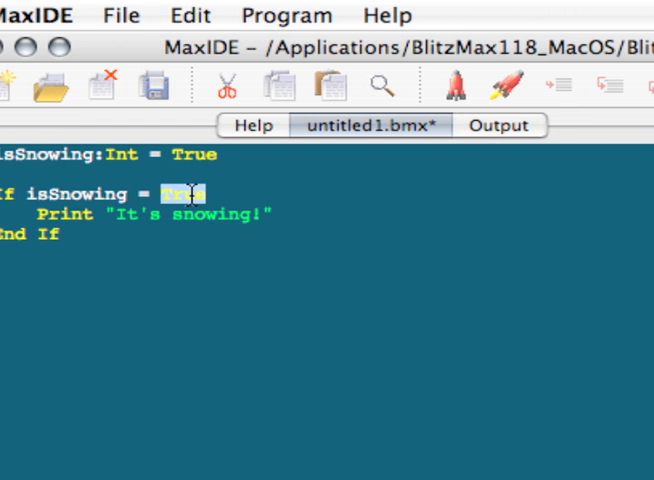
click(148, 194)
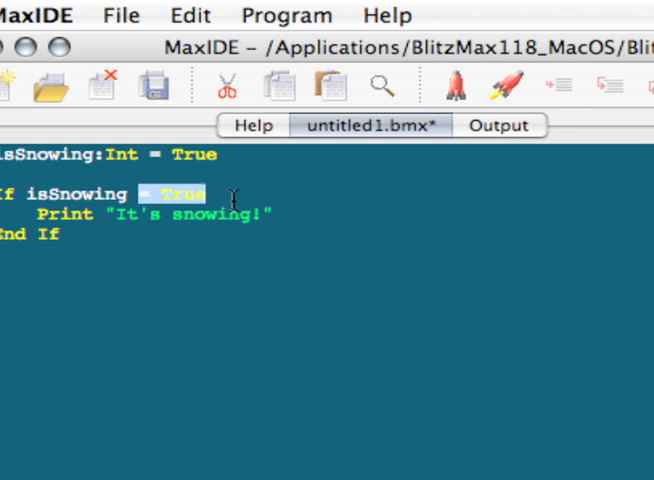
key(Delete)
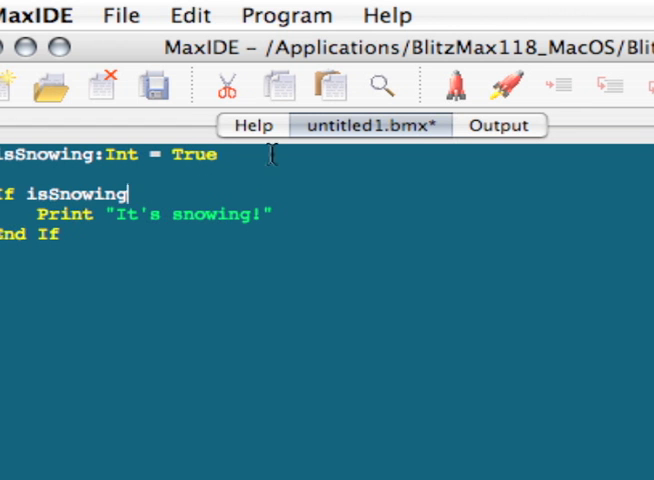
double_click(192, 156)
text(Fals)
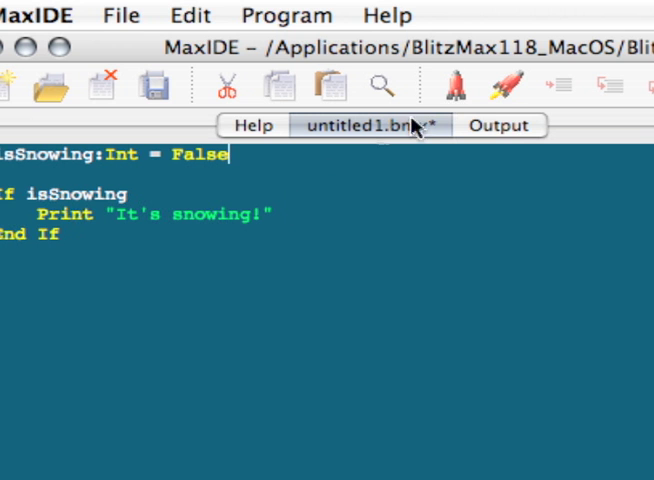
mouse_move(504, 84)
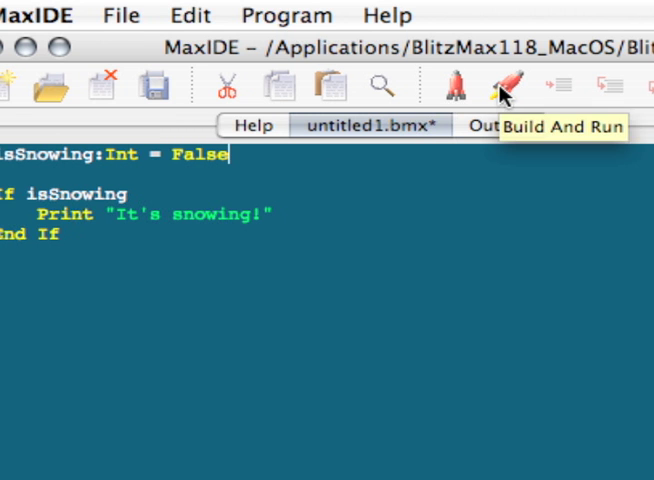
Build and run with isSnowing False, seeing no snowing message, then return to the source
click(508, 90)
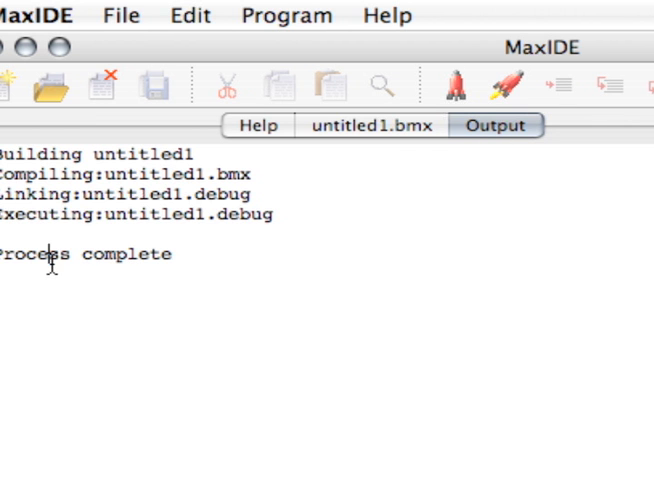
click(368, 126)
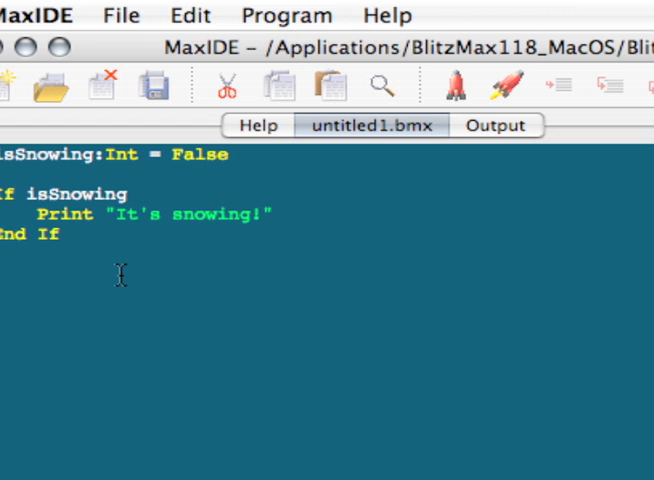
mouse_move(194, 262)
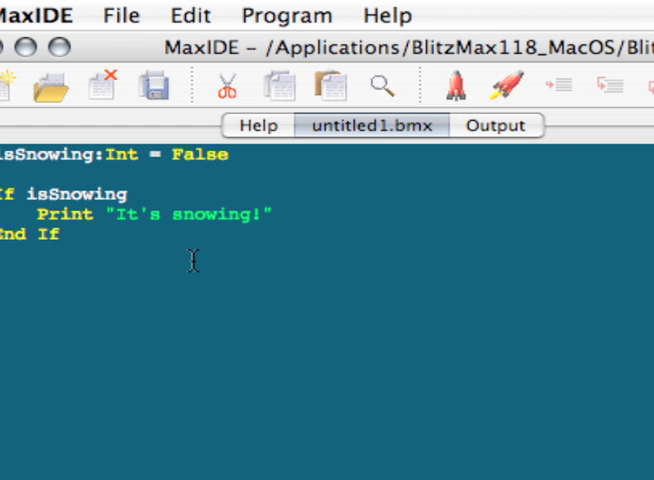
Add Print "This is not a conditional line!" below End If
text(Print ")
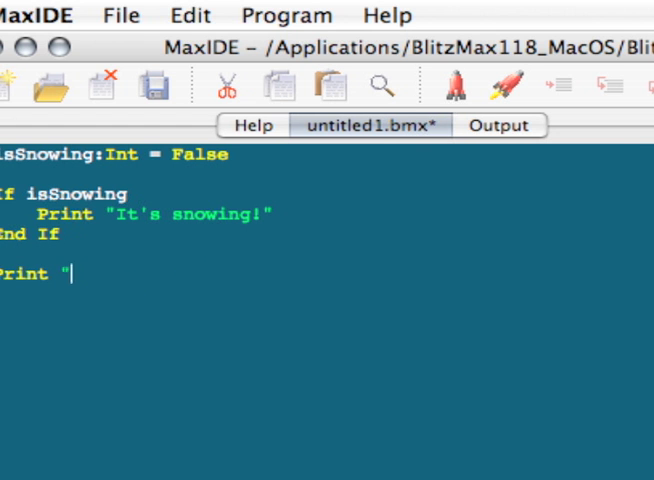
text(This is)
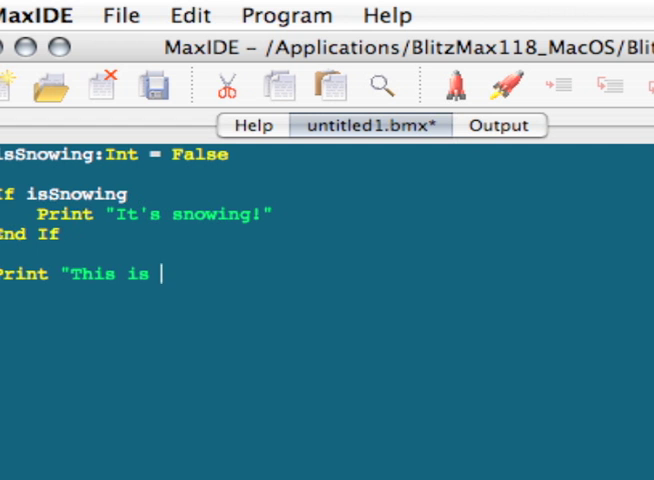
text(not a condi)
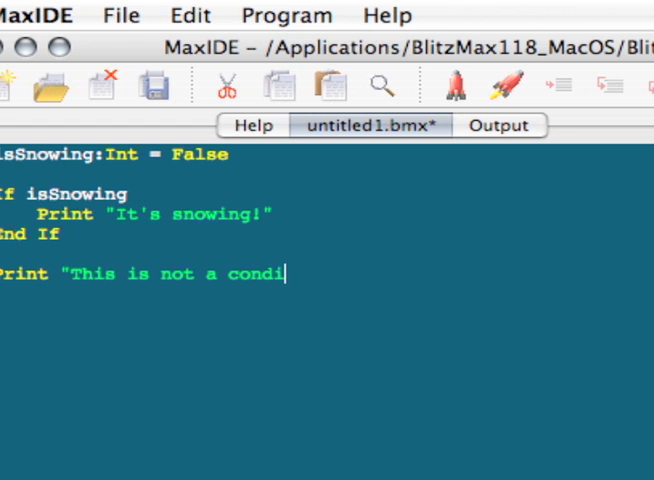
text(tional line)
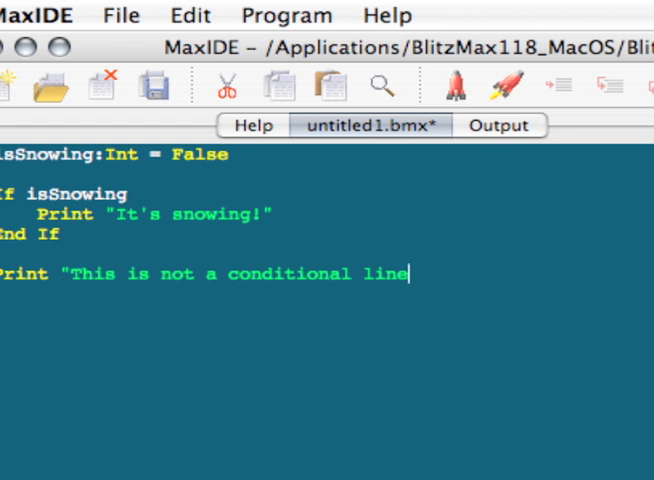
text(!")
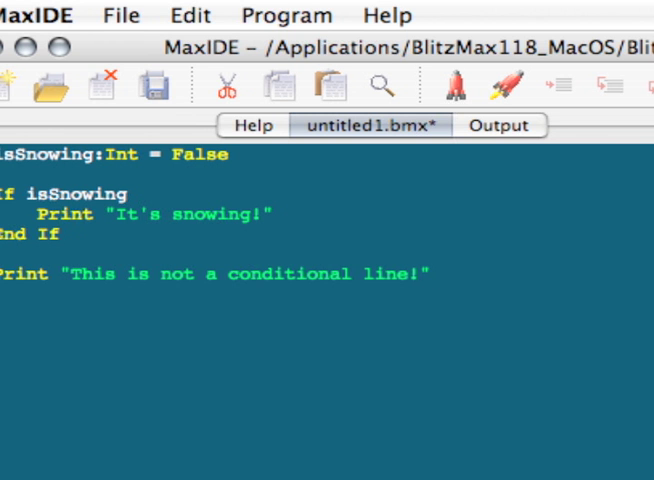
click(428, 272)
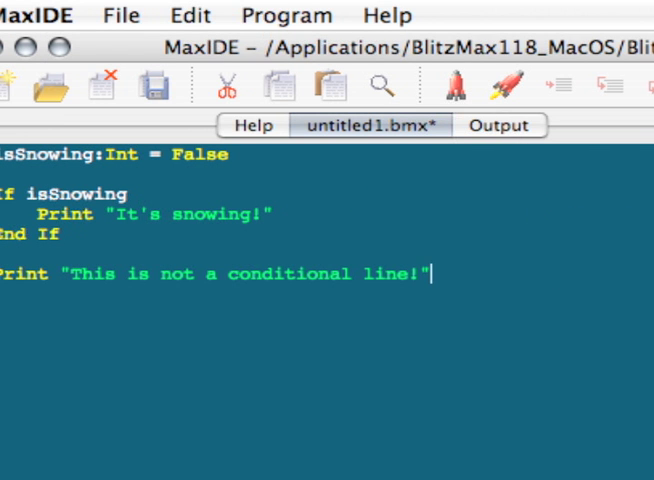
Run to print only "This is not a conditional line!", then return to the source
click(452, 84)
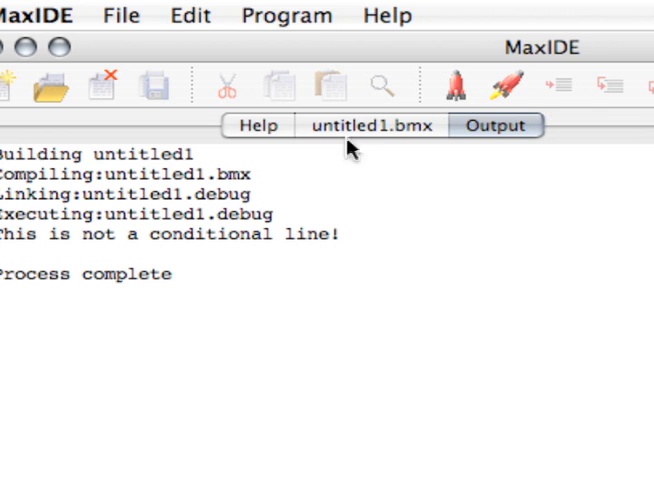
click(368, 126)
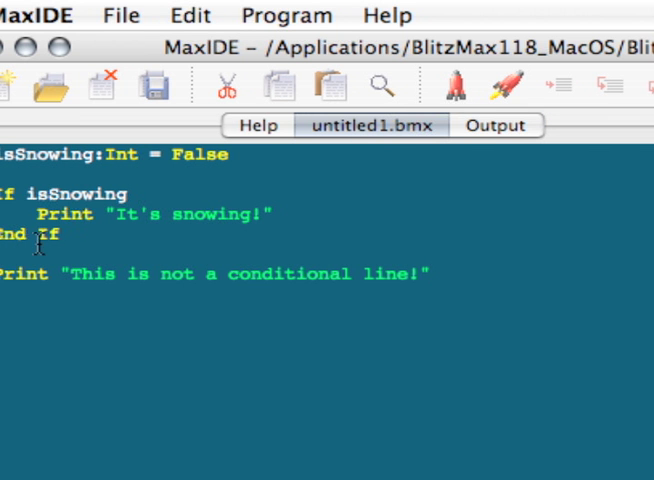
mouse_move(88, 210)
text(Else)
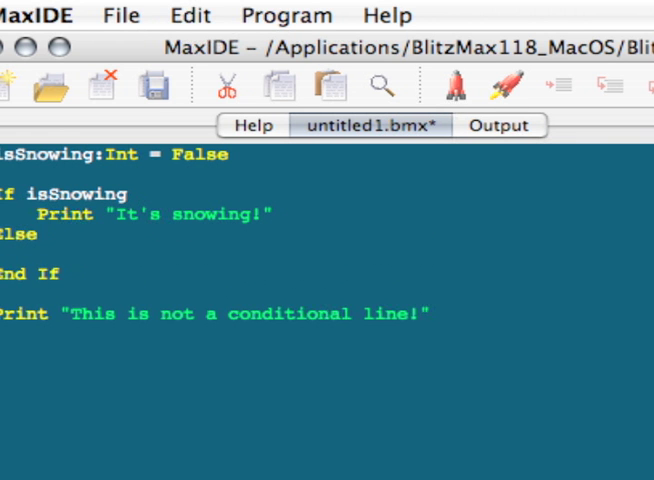
Insert an Else branch with Print "It's not snowing" before End If
click(56, 236)
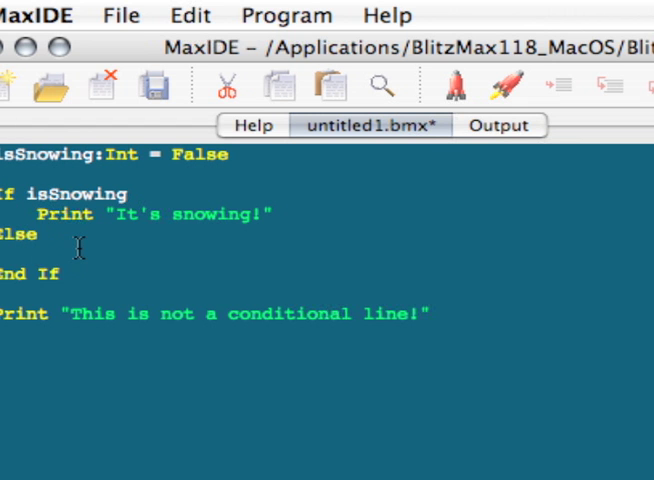
text(Print "It's)
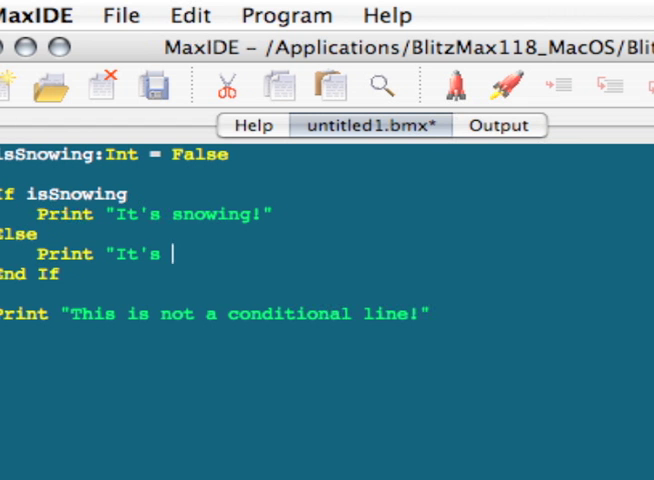
text(not snowing)
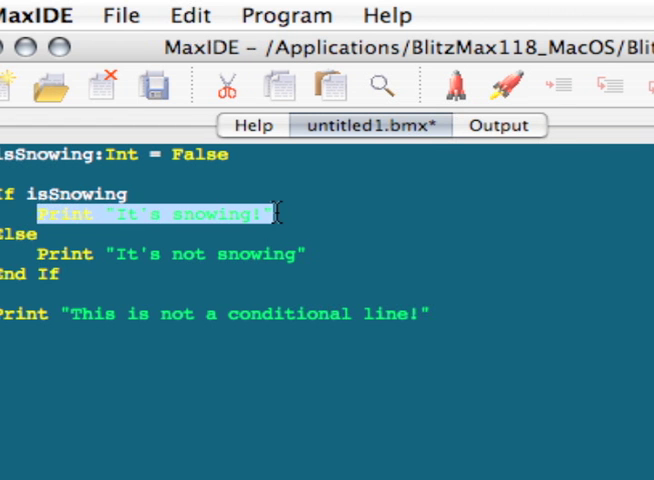
click(96, 194)
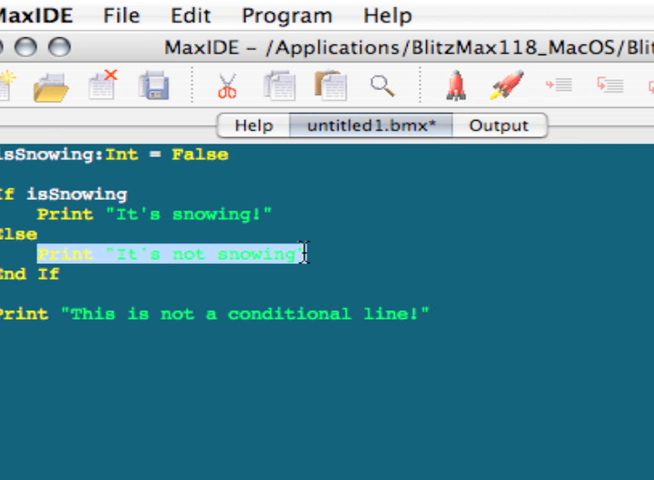
click(498, 126)
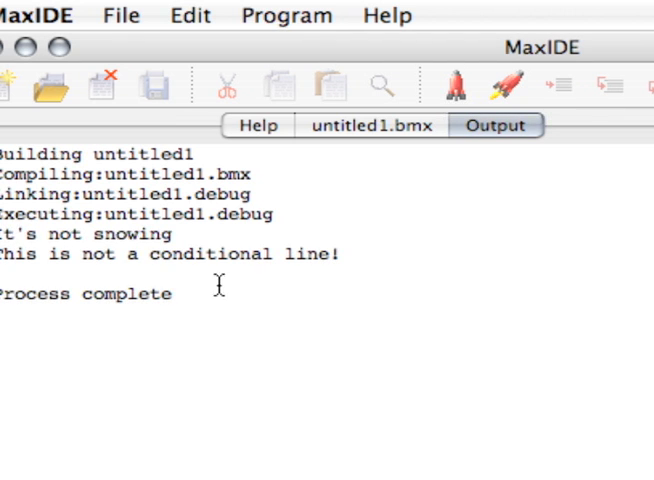
Review "It's not snowing" and the unconditional line in Output, then return to the source
double_click(84, 232)
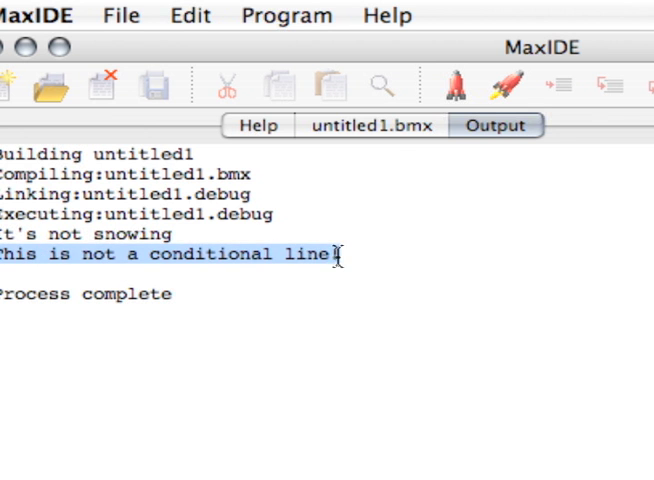
click(368, 126)
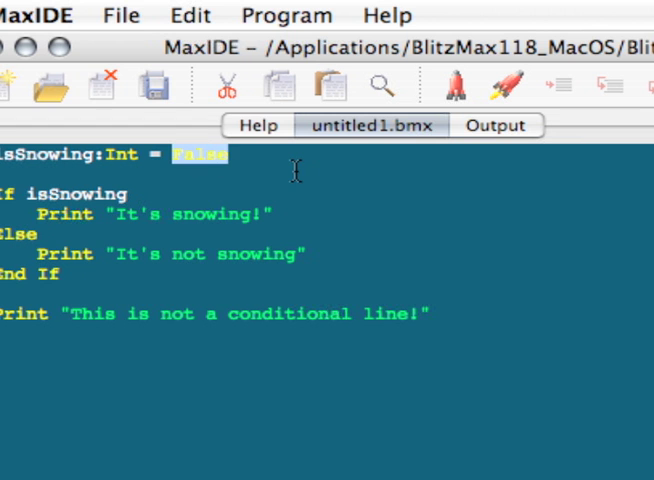
Set isSnowing back to True and start a new Build And Run
text(True)
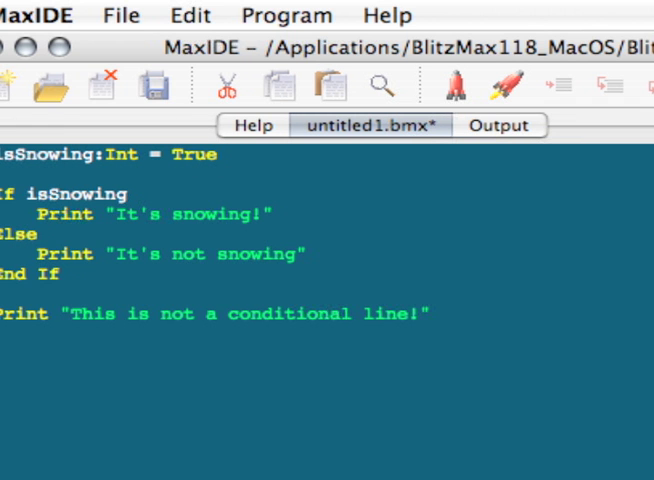
click(496, 126)
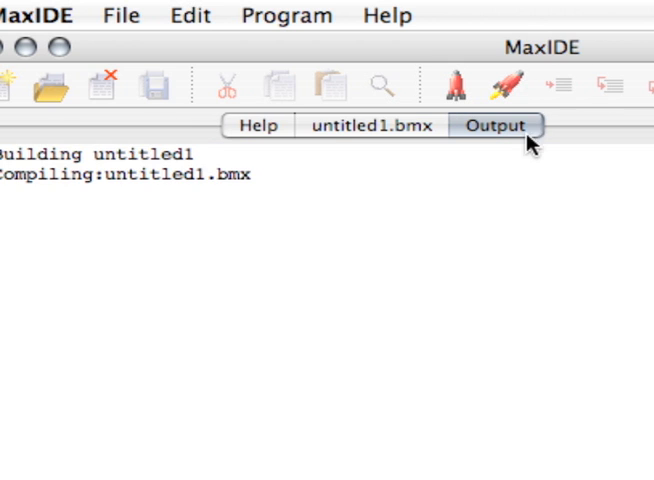